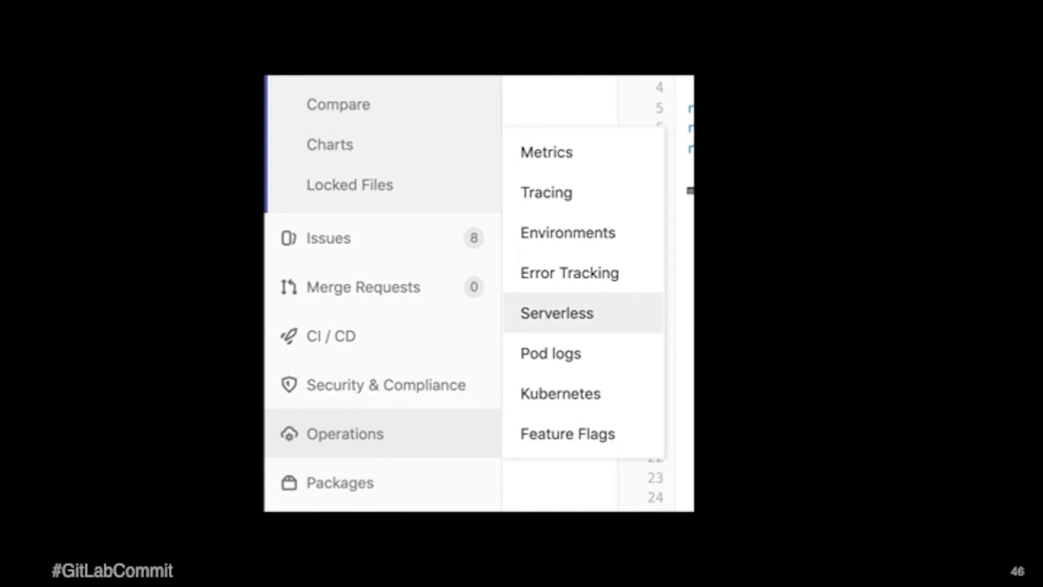
# - Advance past slide 46, the Operations menu screenshot listing Serverless
pyautogui.click(560, 393)
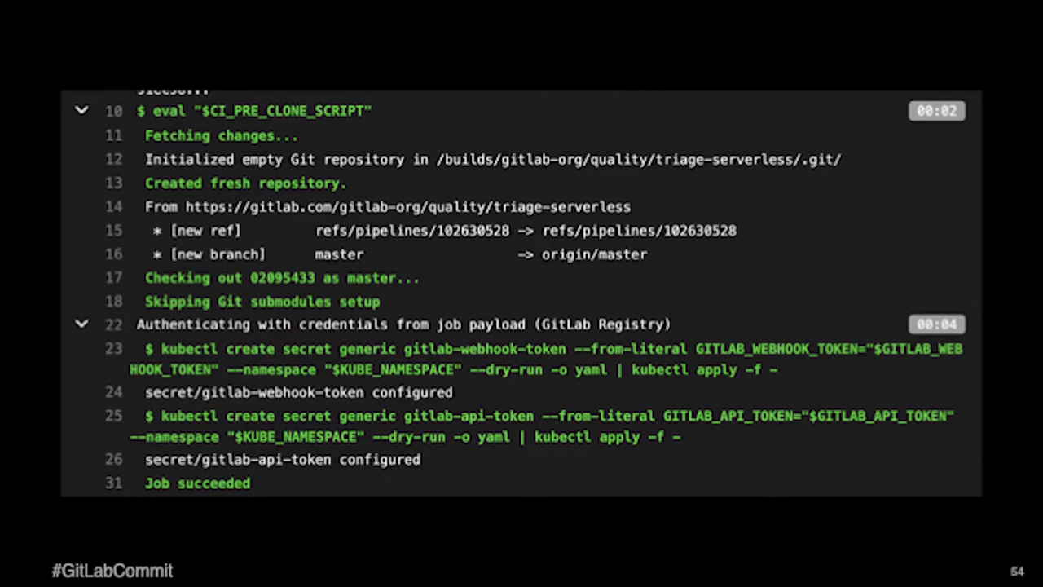
# - Advance past slide 54, the job log setting webhook and API token secrets
pyautogui.press('Right')
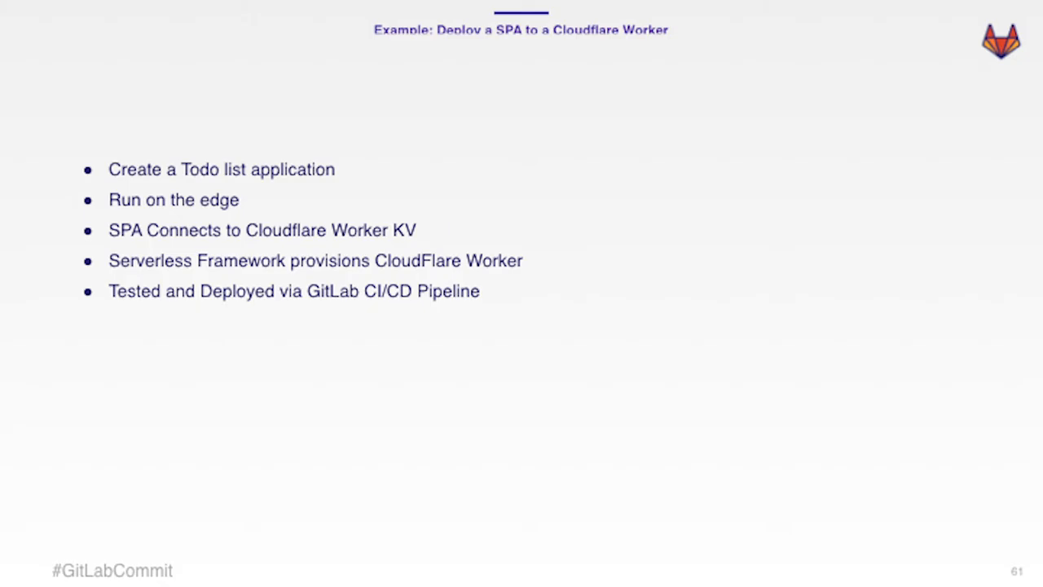
# - Advance past slide 61, 'Example: Deploy a SPA to a Cloudflare Worker'
pyautogui.press('Right')
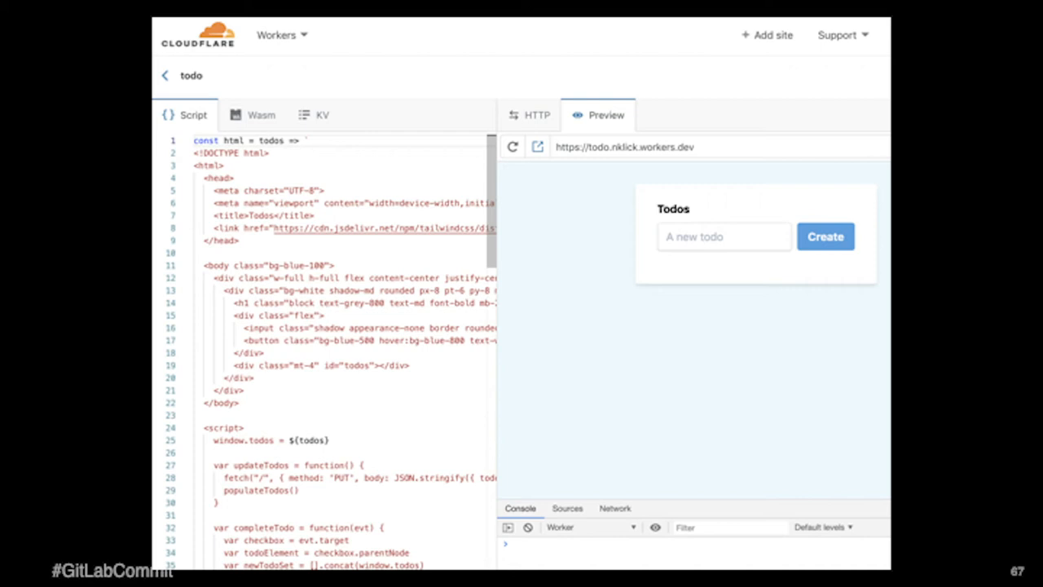
# - Advance from slide 67 to slide 68, showing the NKLICK_TODOS KV namespace
pyautogui.click(322, 114)
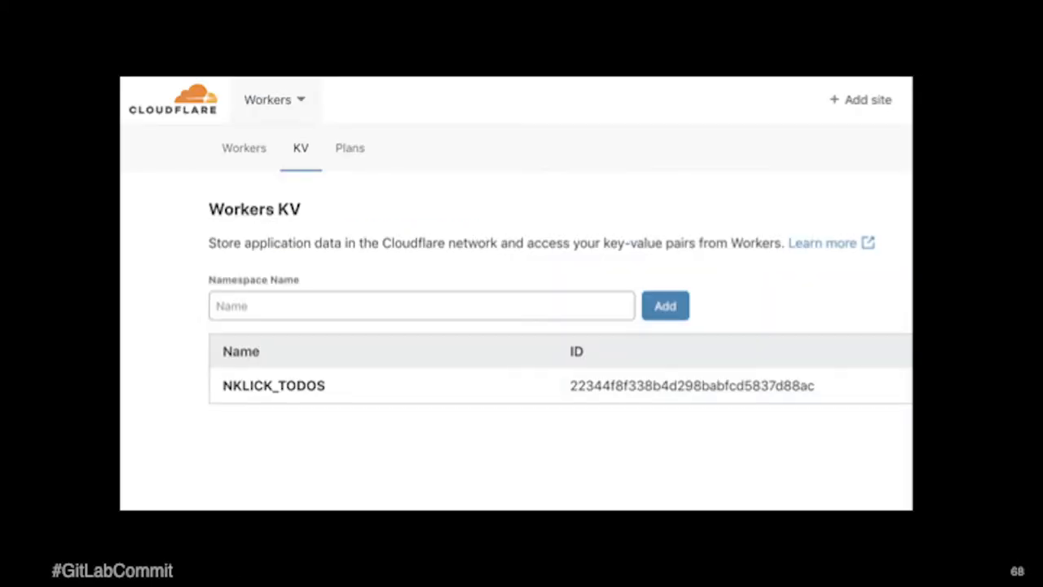